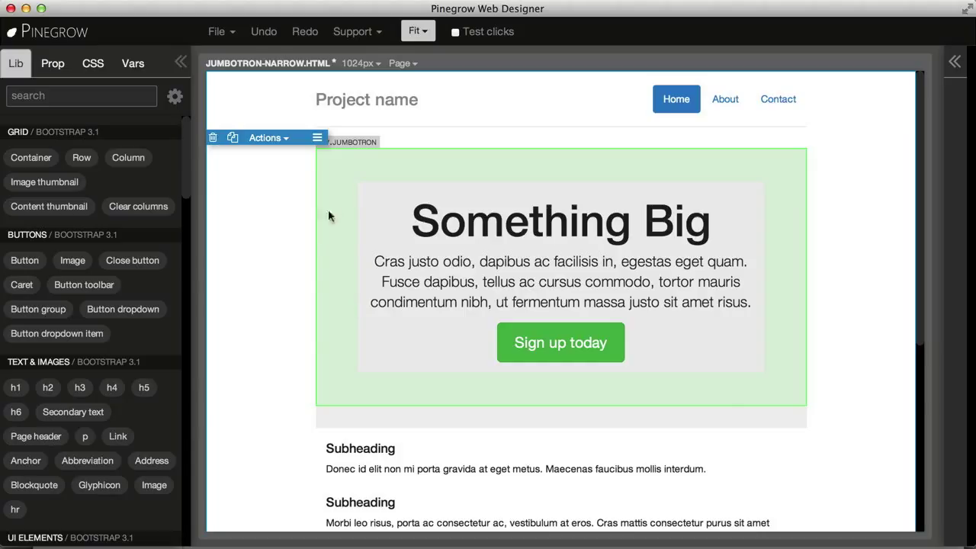
{"action": "mouse_move", "coordinate": [534, 176]}
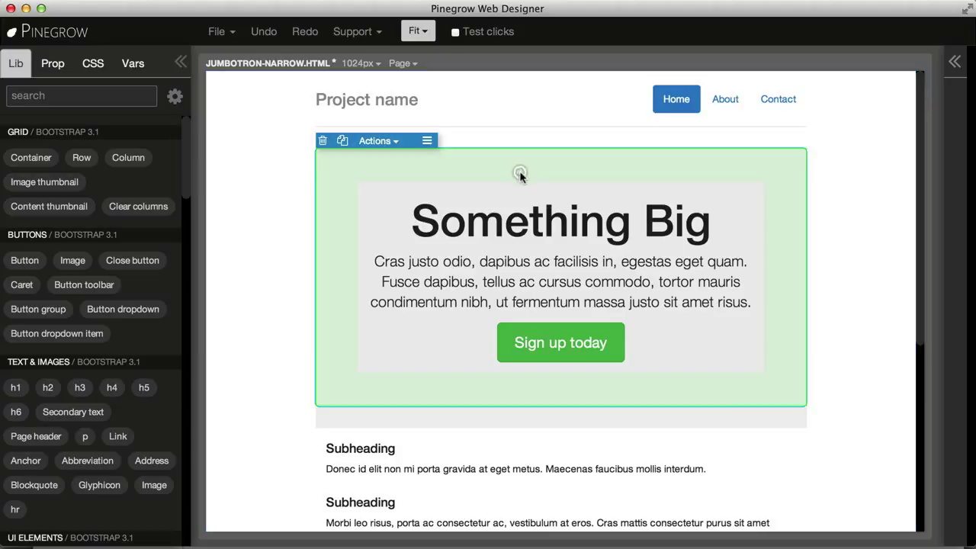
Step: Save the page's jumbotron section as reusable component Comp 1 / Jumbotron via its Actions menu
{"action": "left_click", "coordinate": [373, 140]}
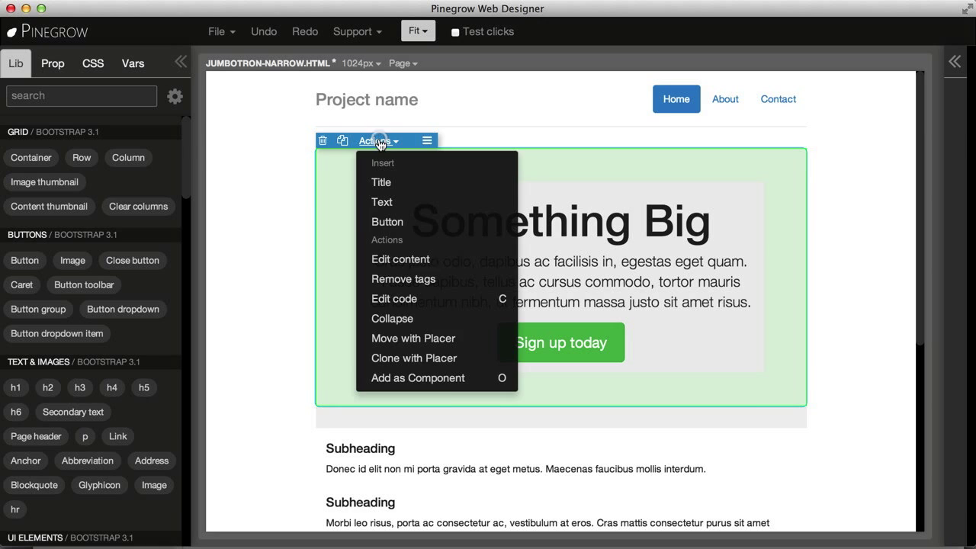
{"action": "left_click", "coordinate": [418, 378]}
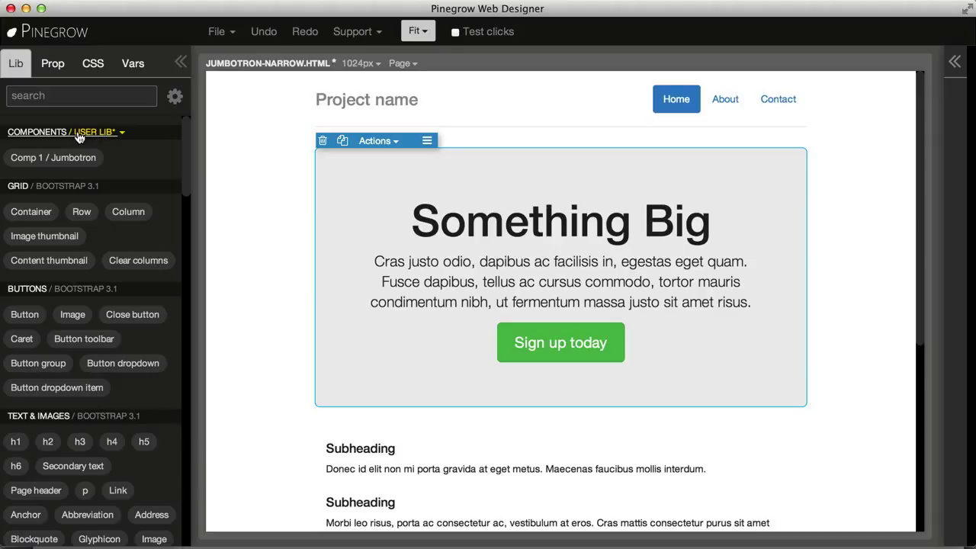
{"action": "mouse_move", "coordinate": [212, 215]}
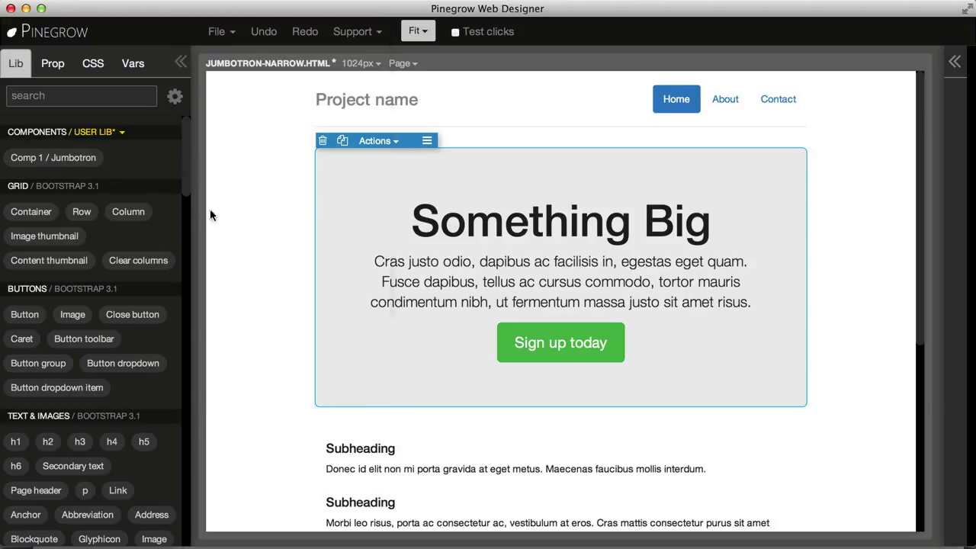
{"action": "mouse_move", "coordinate": [369, 457]}
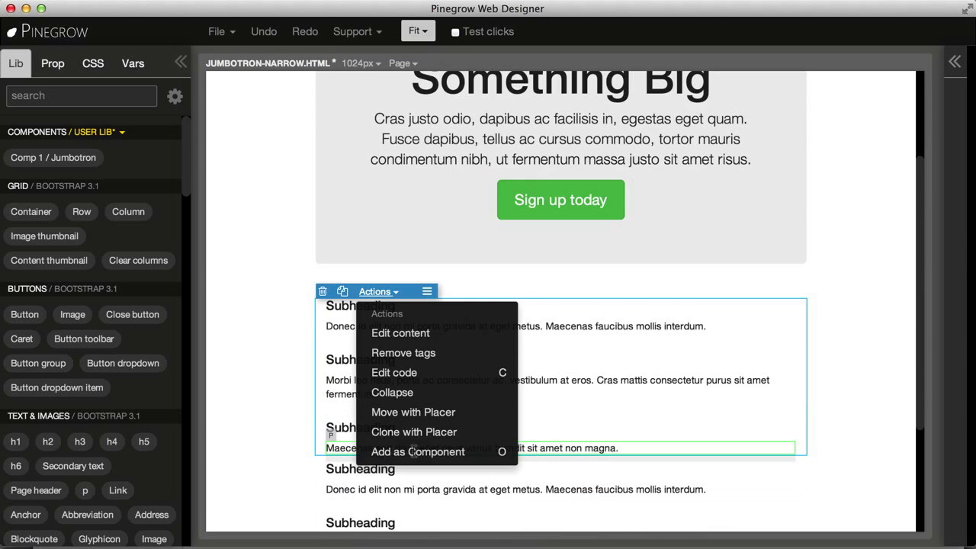
{"action": "mouse_move", "coordinate": [424, 451]}
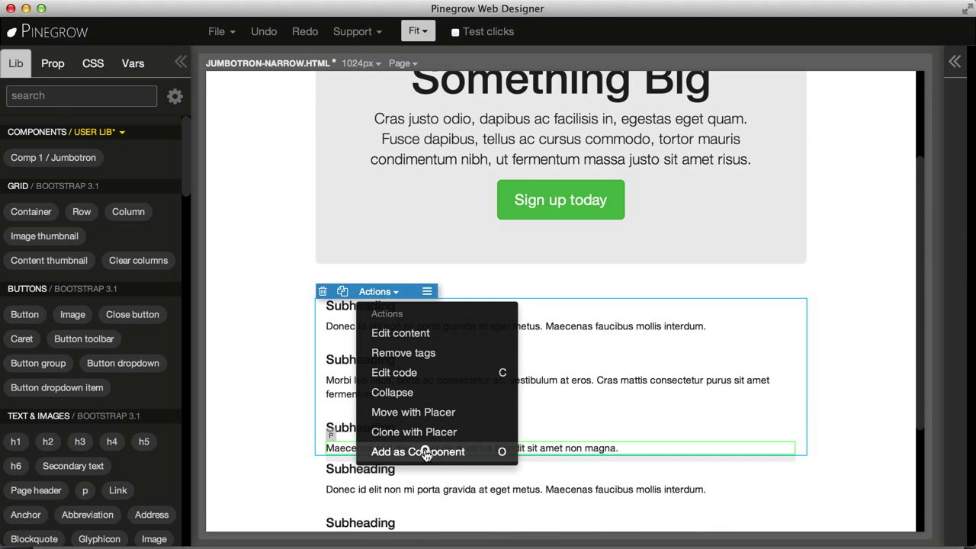
Step: Save the subheadings column as component Comp 2 / Column in the user library
{"action": "left_click", "coordinate": [418, 451]}
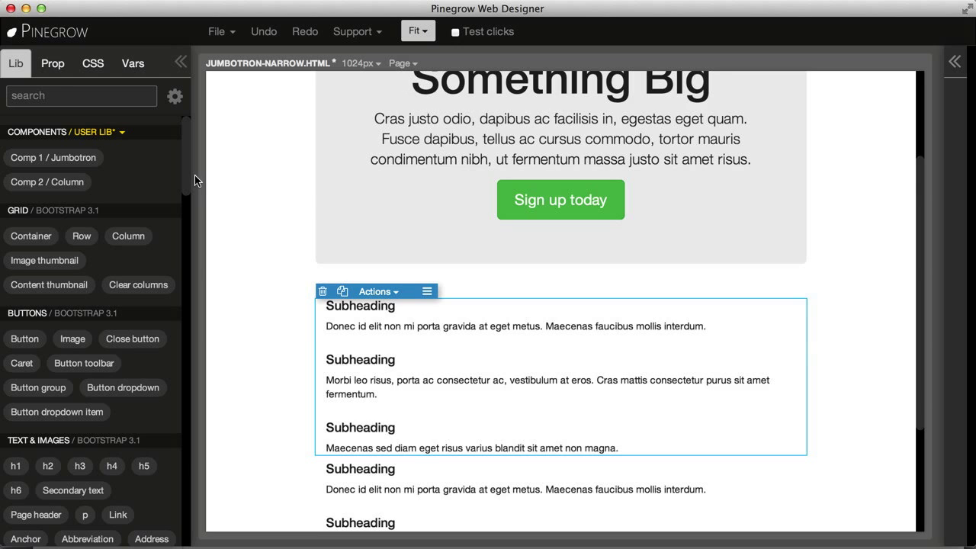
{"action": "mouse_move", "coordinate": [53, 157]}
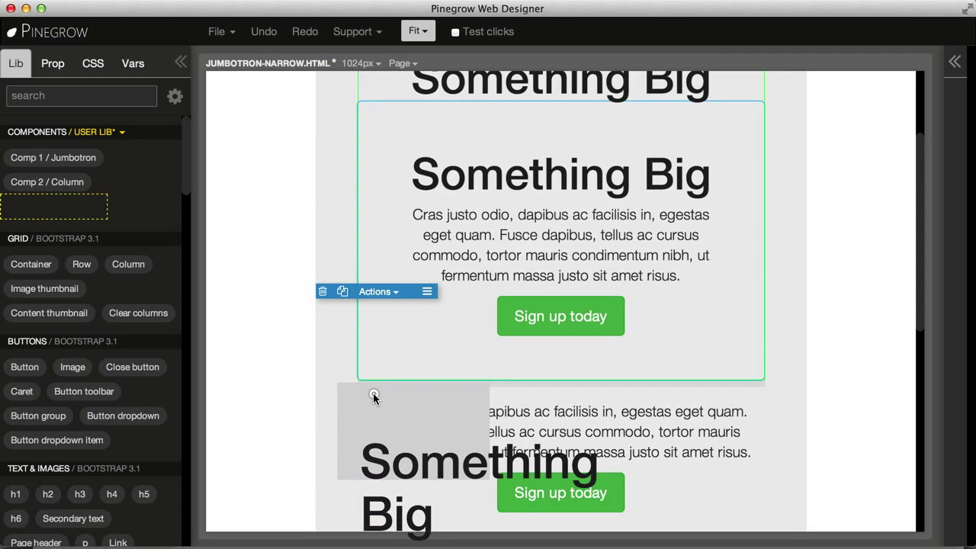
Step: Place a copy of Comp 1 / Jumbotron inside the page's jumbotron and select it in the tree
{"action": "scroll", "scroll_direction": "down", "scroll_amount": 3}
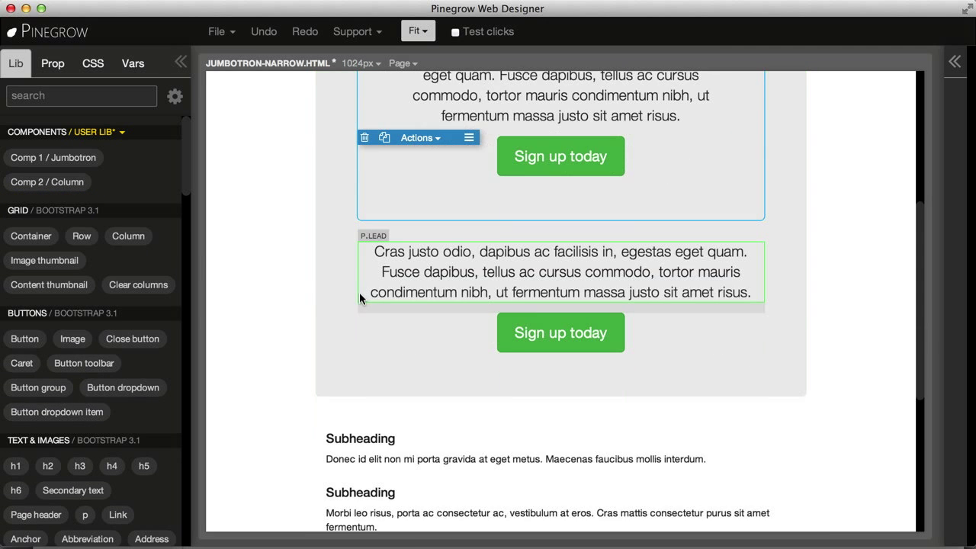
{"action": "left_click", "coordinate": [954, 61]}
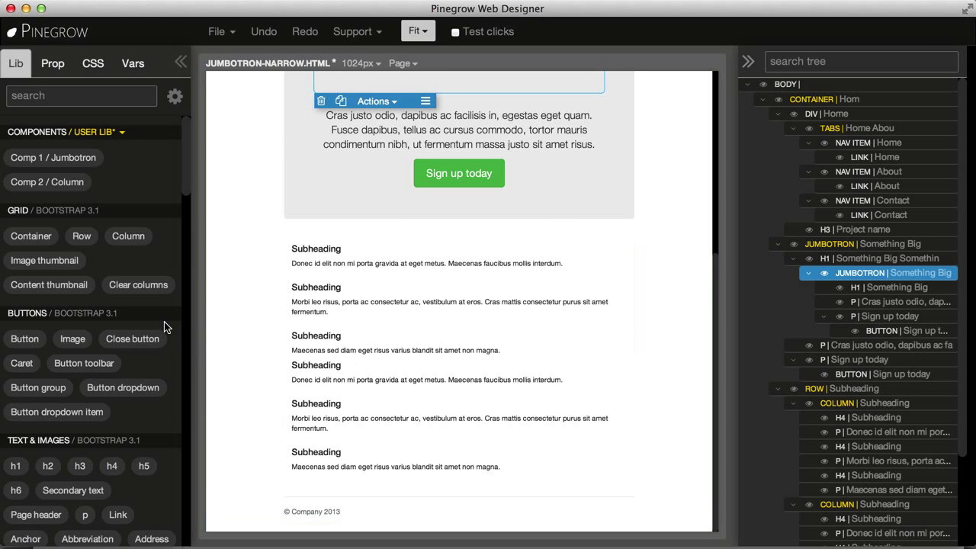
Step: Rename the Comp 1 / Jumbotron library component to Header
{"action": "right_click", "coordinate": [54, 157]}
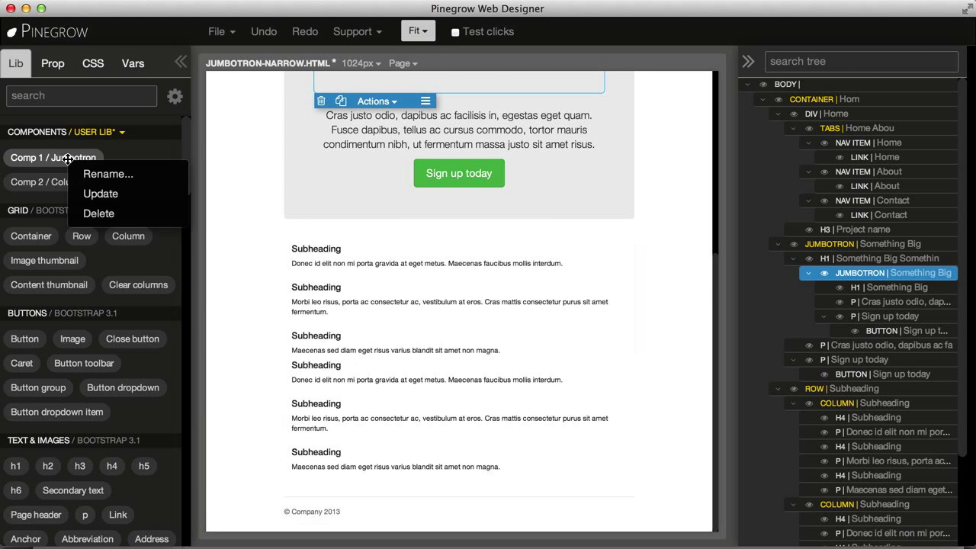
{"action": "left_click", "coordinate": [107, 174]}
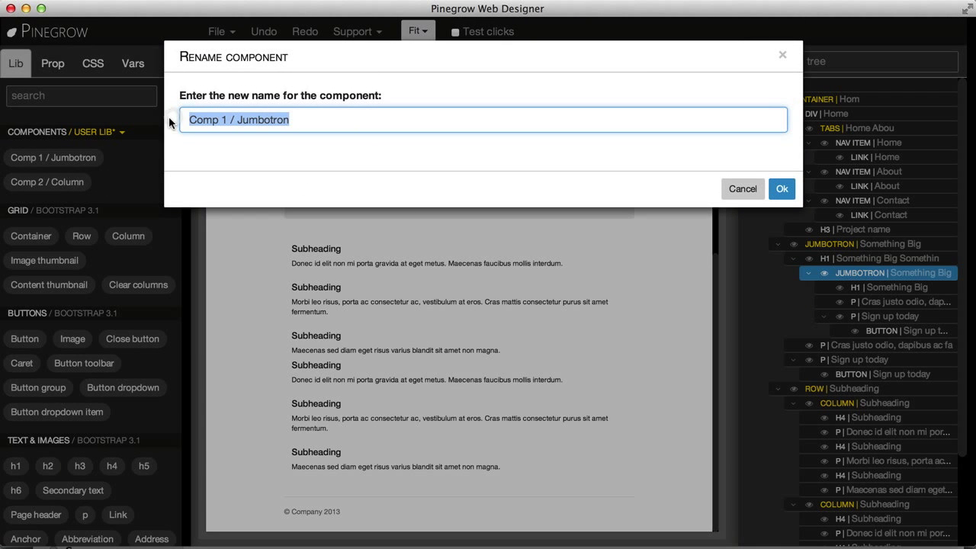
{"action": "type", "text": "Header"}
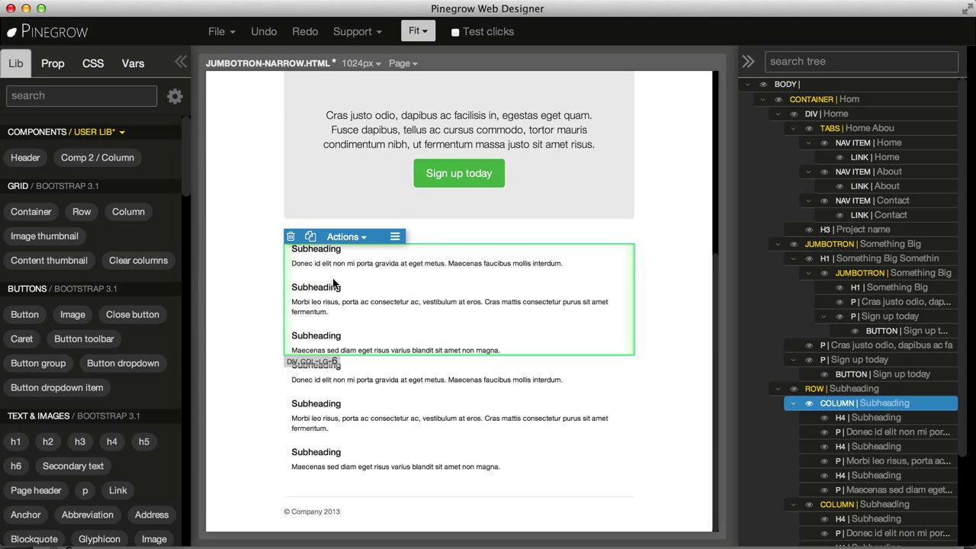
Step: Update Comp 2 / Column from the selected subheadings column and confirm with Update it
{"action": "left_click", "coordinate": [97, 157]}
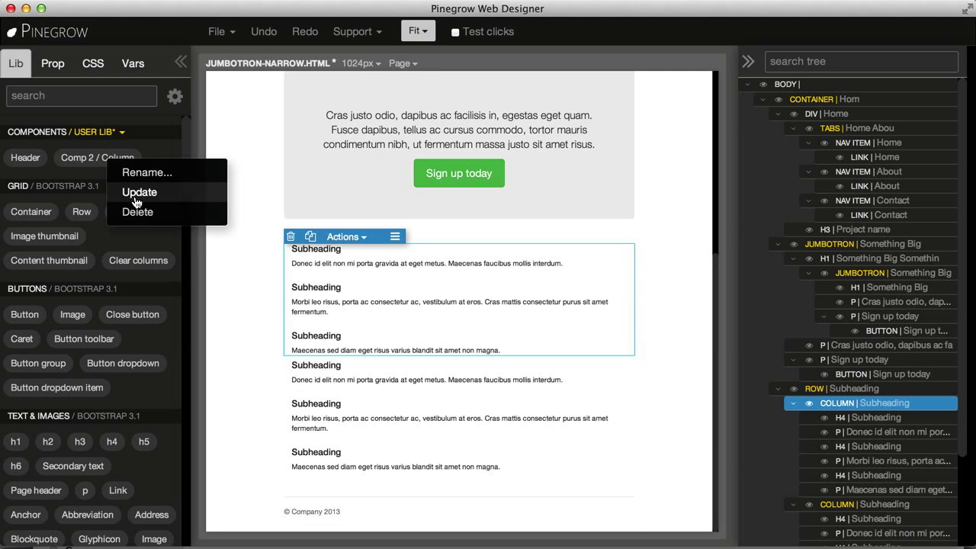
{"action": "left_click", "coordinate": [140, 193]}
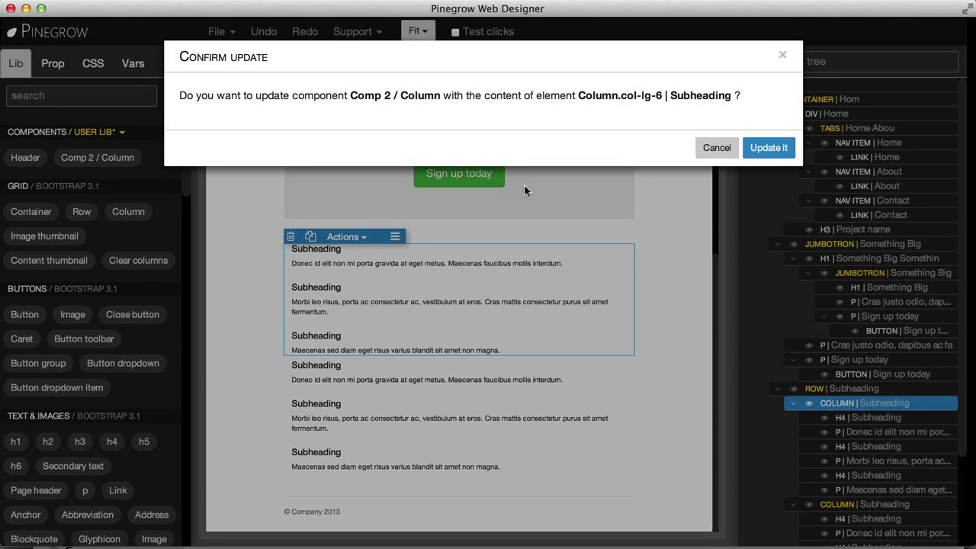
{"action": "left_click", "coordinate": [769, 146]}
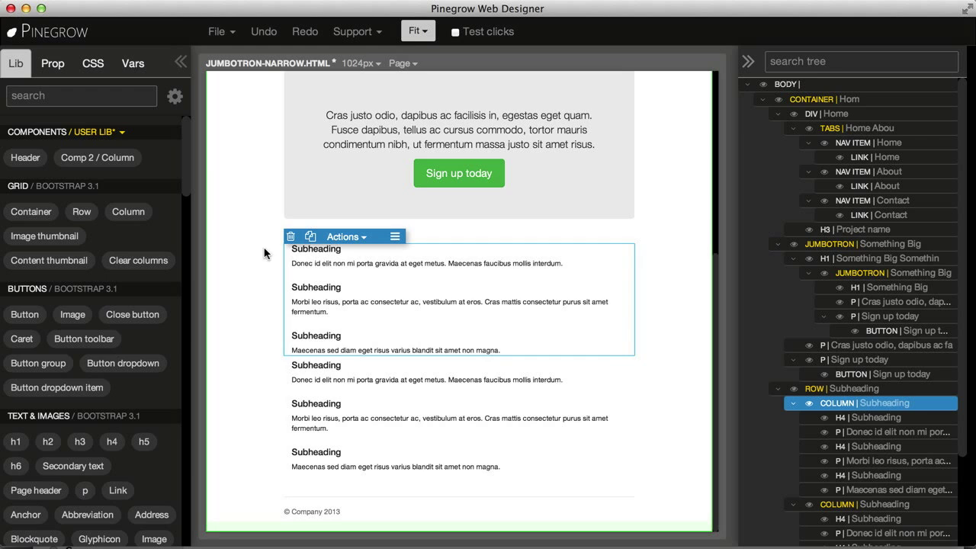
{"action": "mouse_move", "coordinate": [433, 253]}
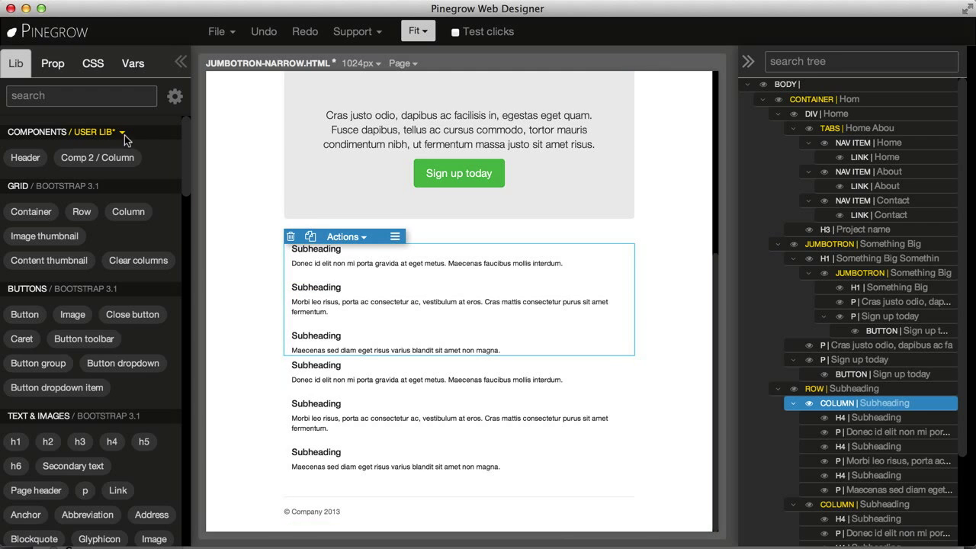
Step: Save the user component library as MyPlugin.js in the mmm folder
{"action": "left_click", "coordinate": [123, 131]}
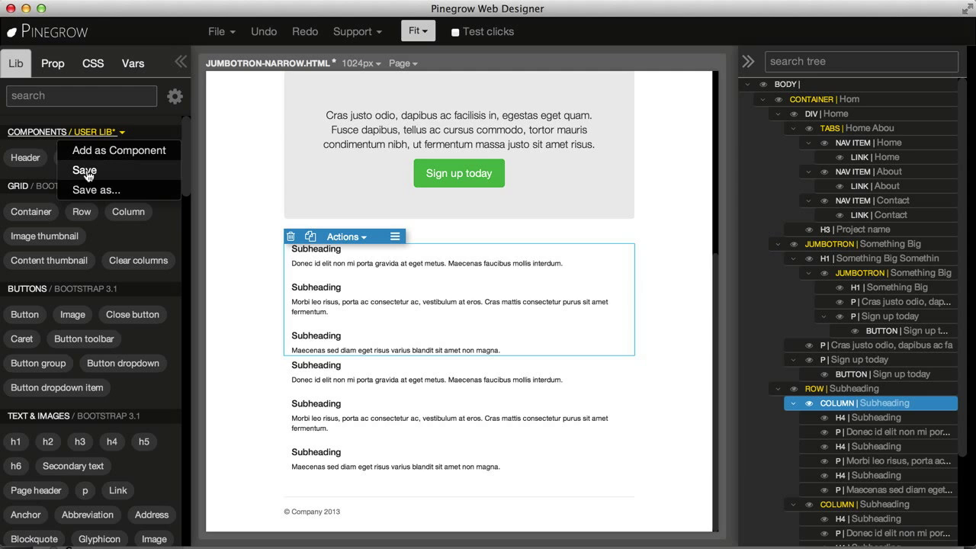
{"action": "left_click", "coordinate": [92, 189]}
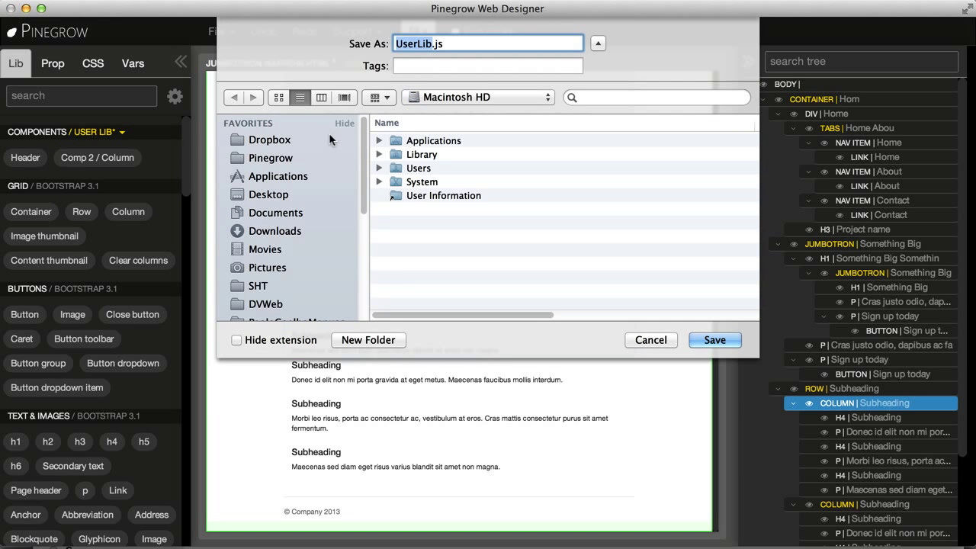
{"action": "mouse_move", "coordinate": [384, 166]}
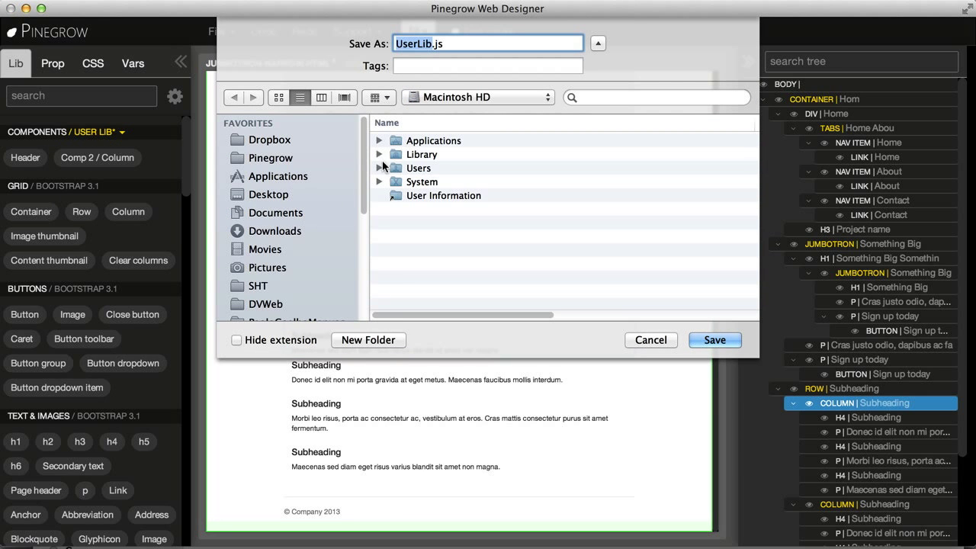
{"action": "left_click", "coordinate": [475, 97]}
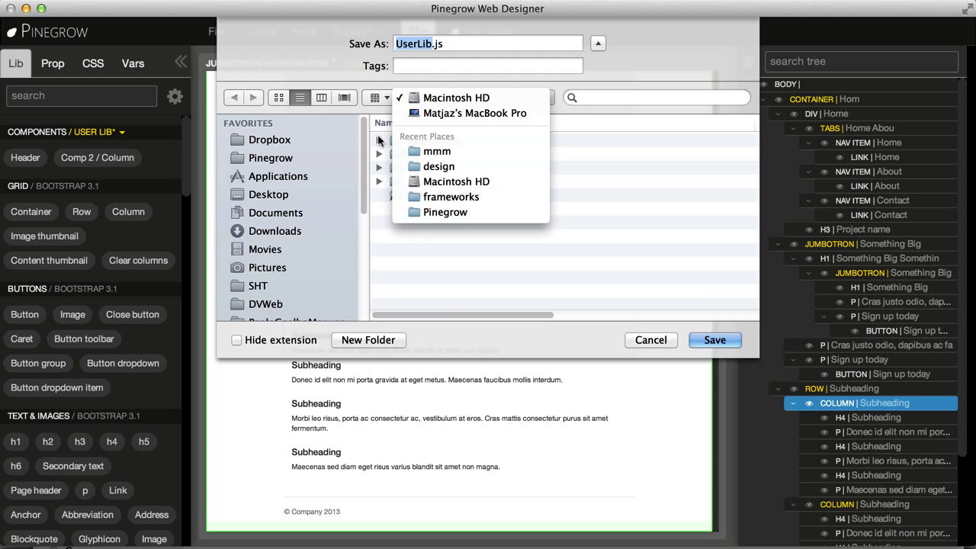
{"action": "left_click", "coordinate": [436, 151]}
{"action": "type", "text": "MyPlugin"}
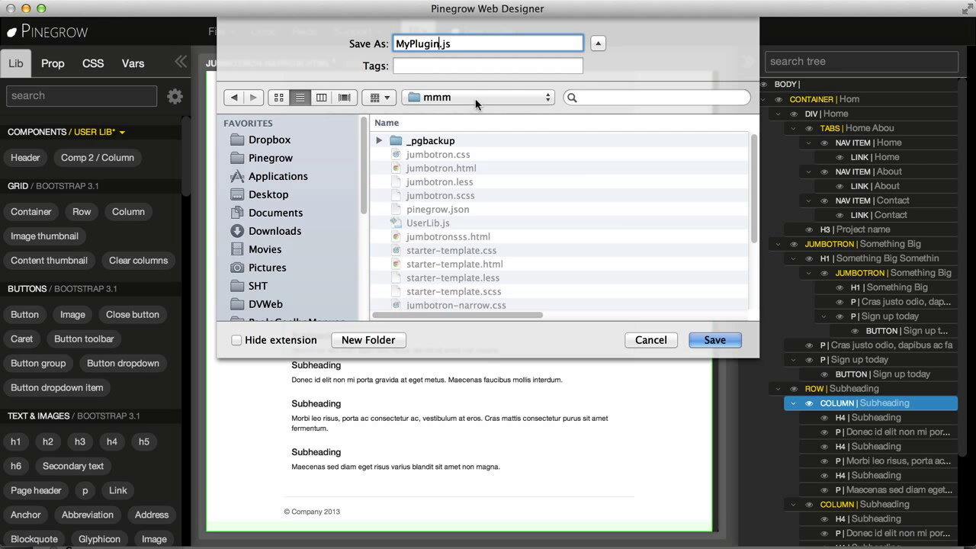
{"action": "left_click", "coordinate": [714, 338]}
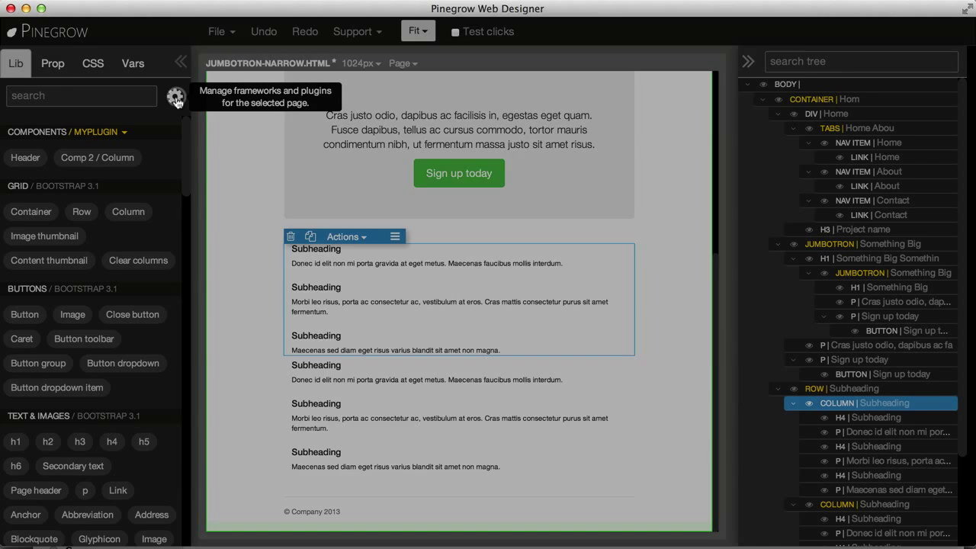
{"action": "left_click", "coordinate": [177, 98]}
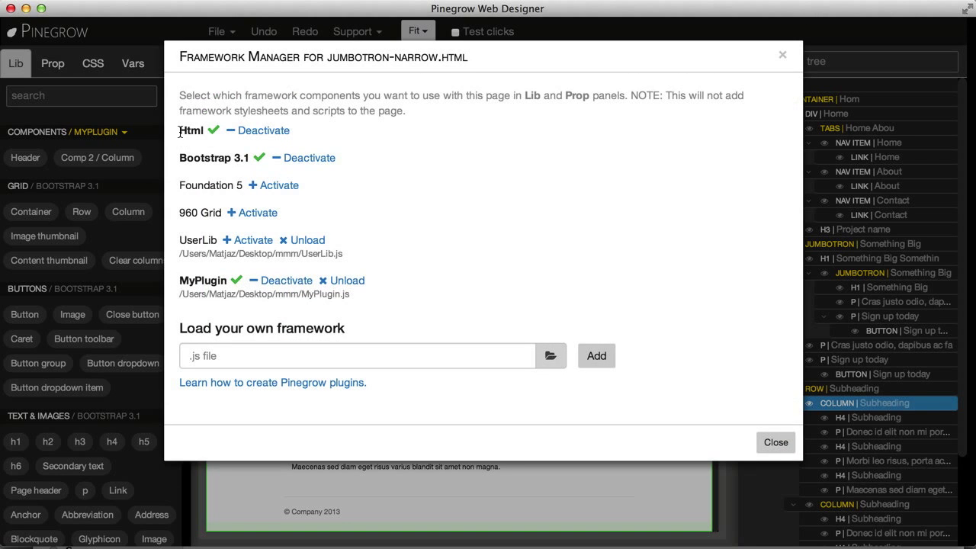
{"action": "double_click", "coordinate": [201, 157]}
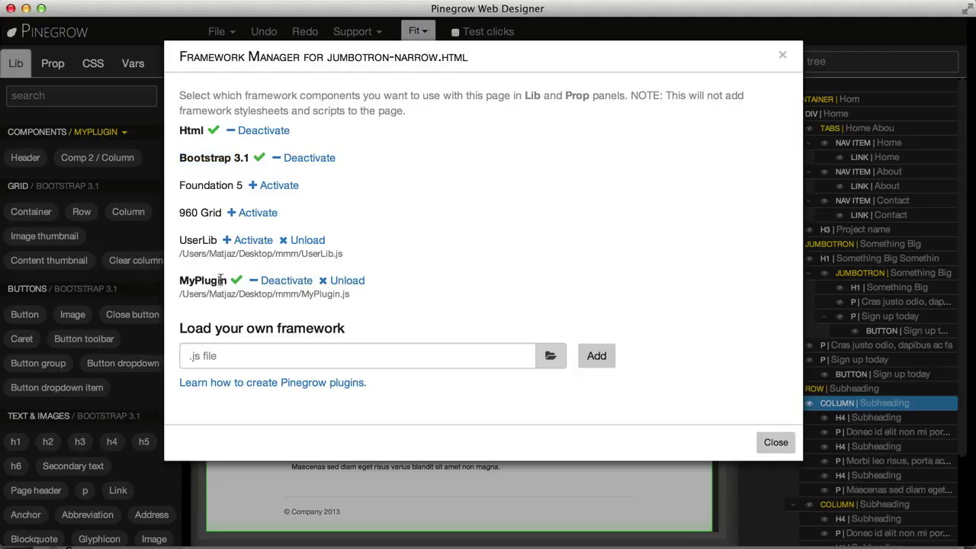
{"action": "left_click", "coordinate": [286, 281]}
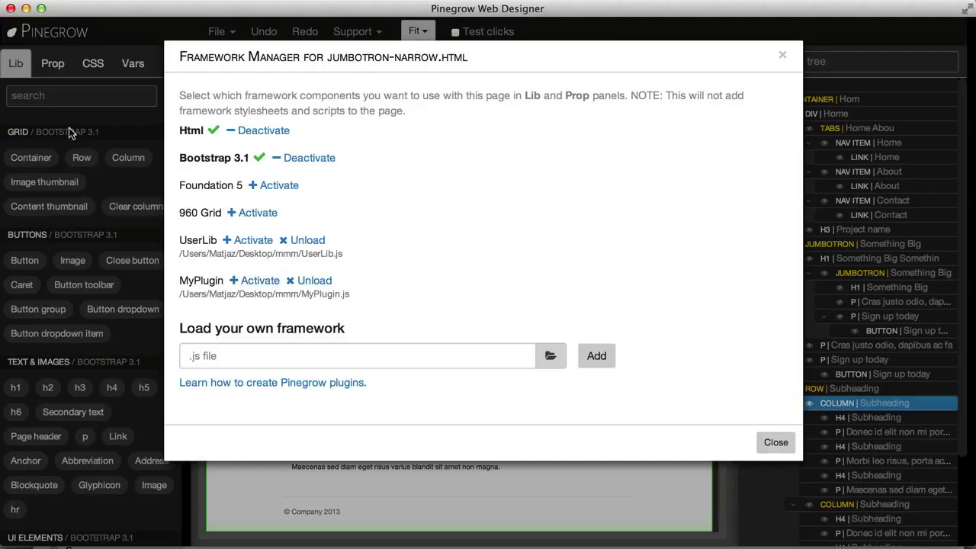
{"action": "mouse_move", "coordinate": [192, 211]}
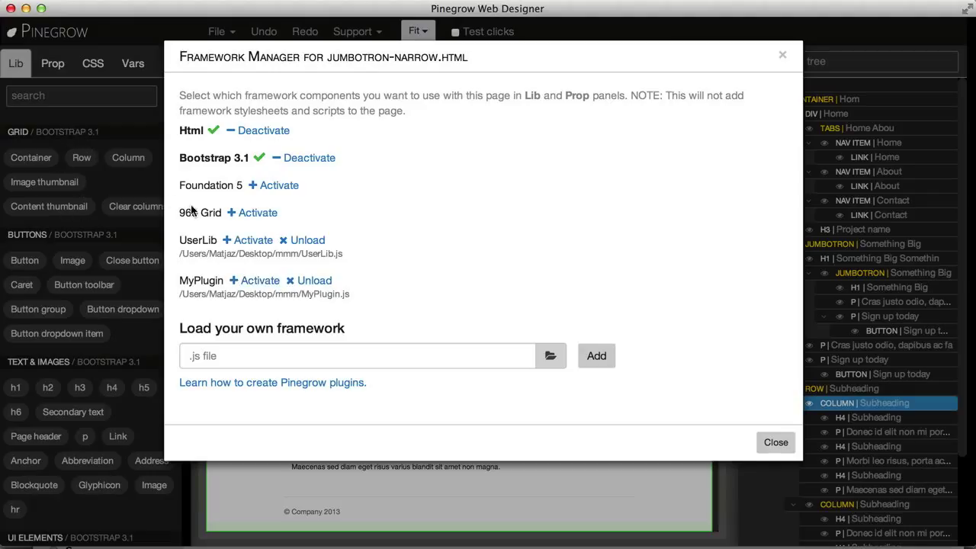
{"action": "left_click", "coordinate": [259, 280]}
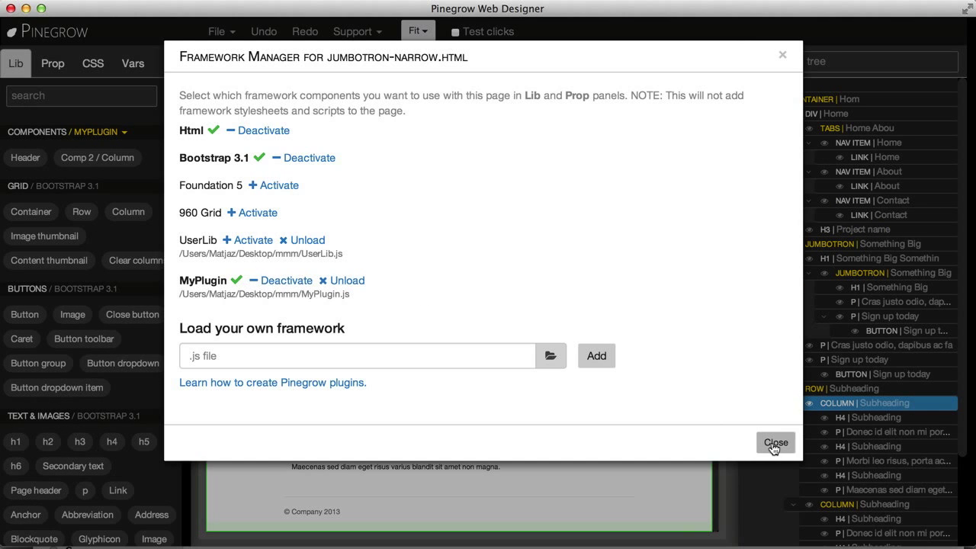
{"action": "left_click", "coordinate": [775, 442]}
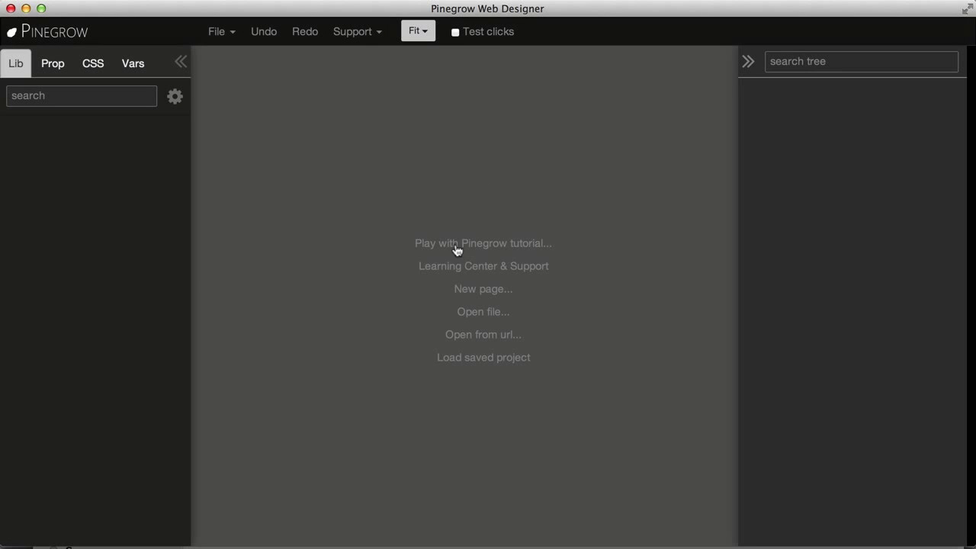
Step: Create a new page from the Bootstrap 3 starter-template.html template
{"action": "left_click", "coordinate": [482, 288]}
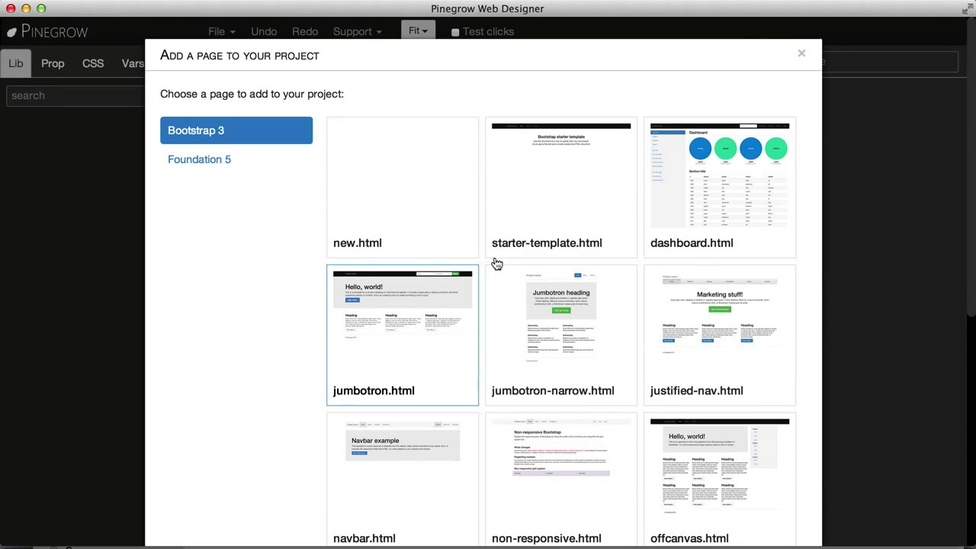
{"action": "left_click", "coordinate": [561, 183]}
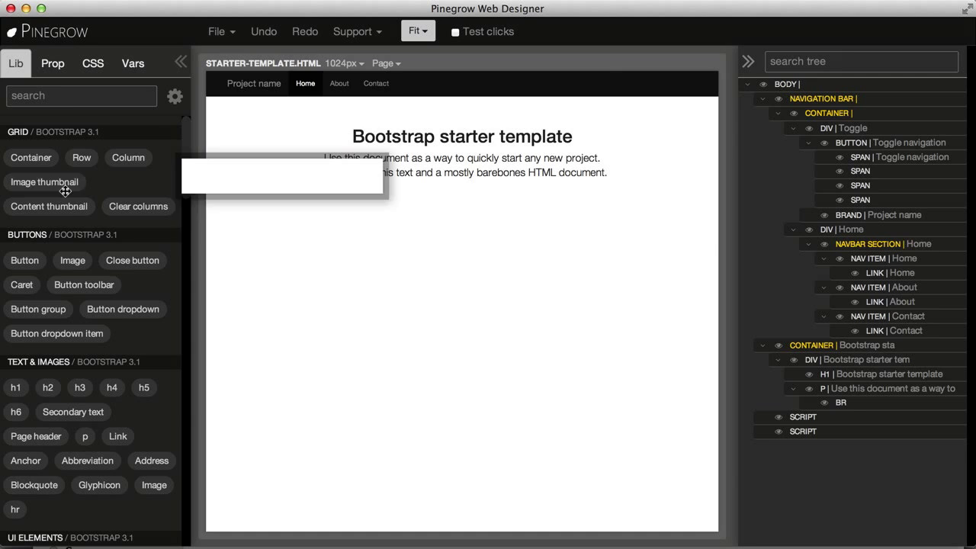
{"action": "mouse_move", "coordinate": [174, 96]}
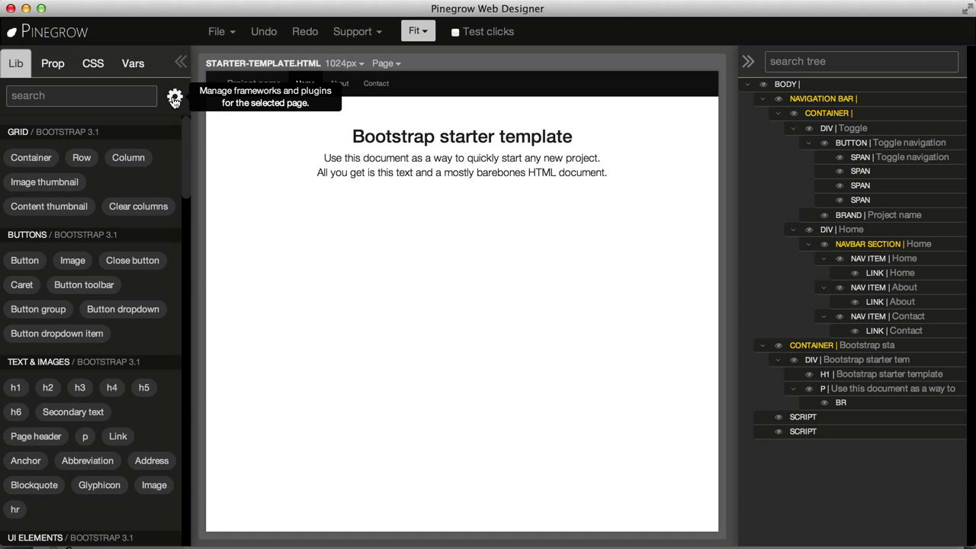
Step: Activate MyPlugin in the Framework Manager and place its Jumbotron component below the starter text
{"action": "left_click", "coordinate": [174, 98]}
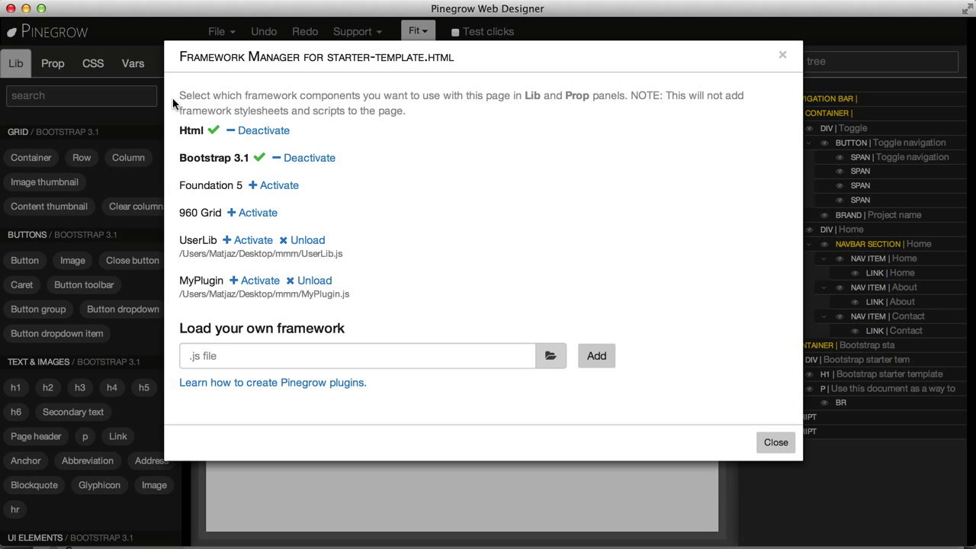
{"action": "mouse_move", "coordinate": [253, 283]}
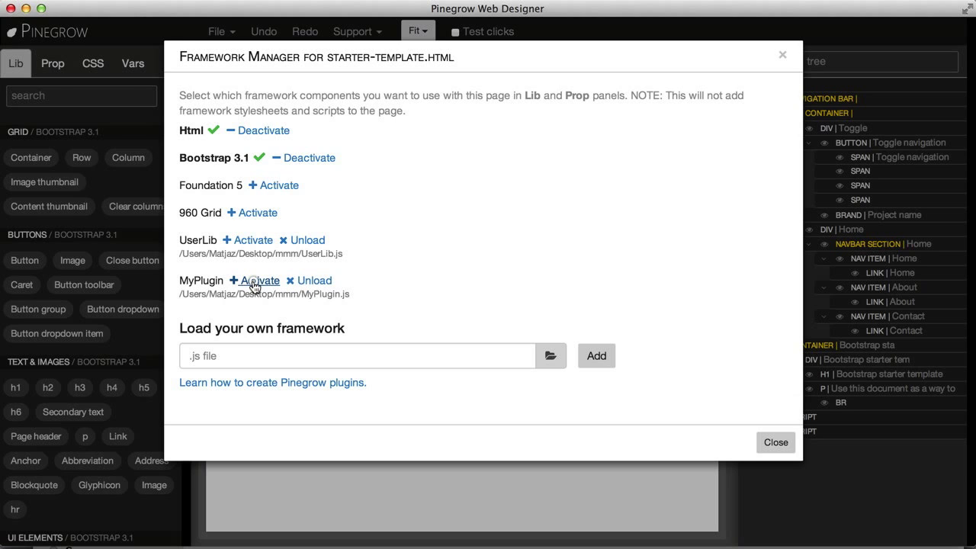
{"action": "left_click", "coordinate": [259, 281]}
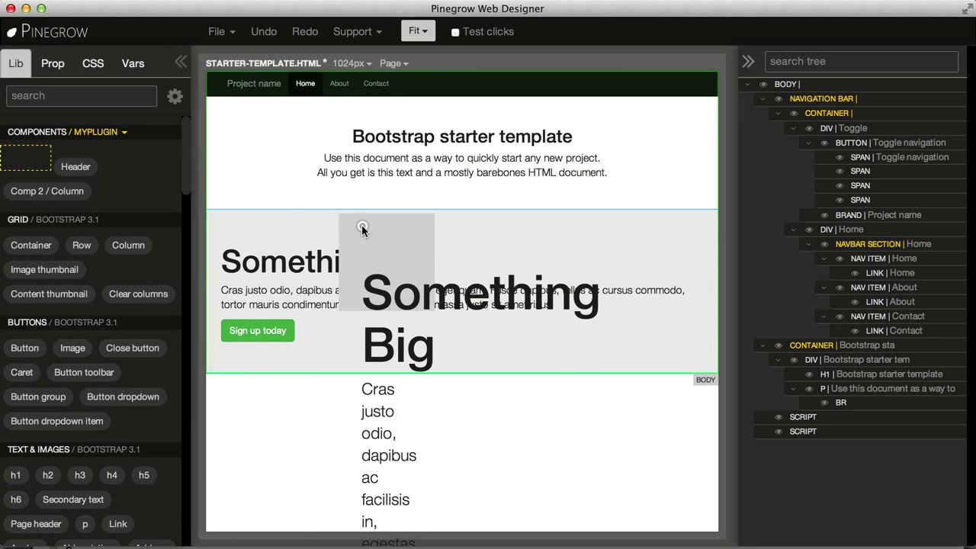
{"action": "left_click", "coordinate": [363, 229]}
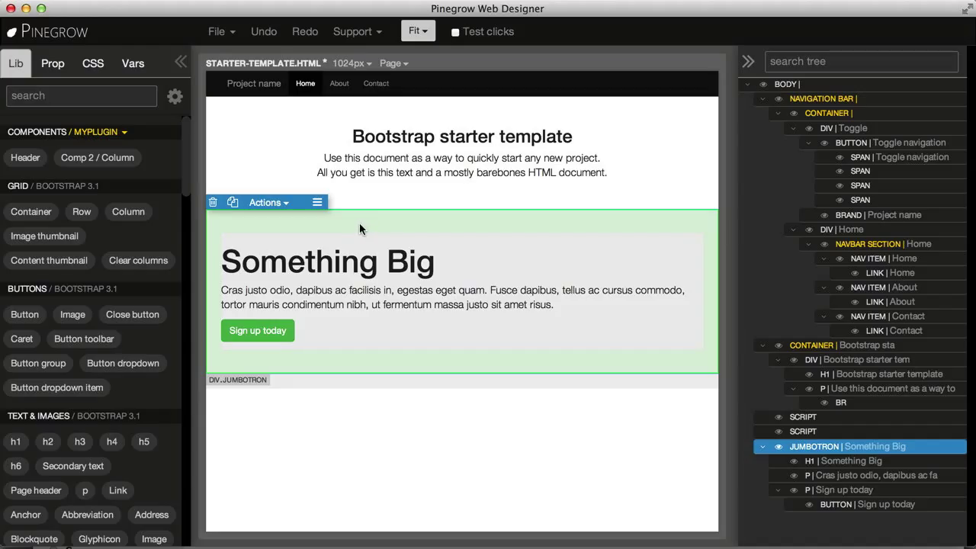
{"action": "mouse_move", "coordinate": [275, 226]}
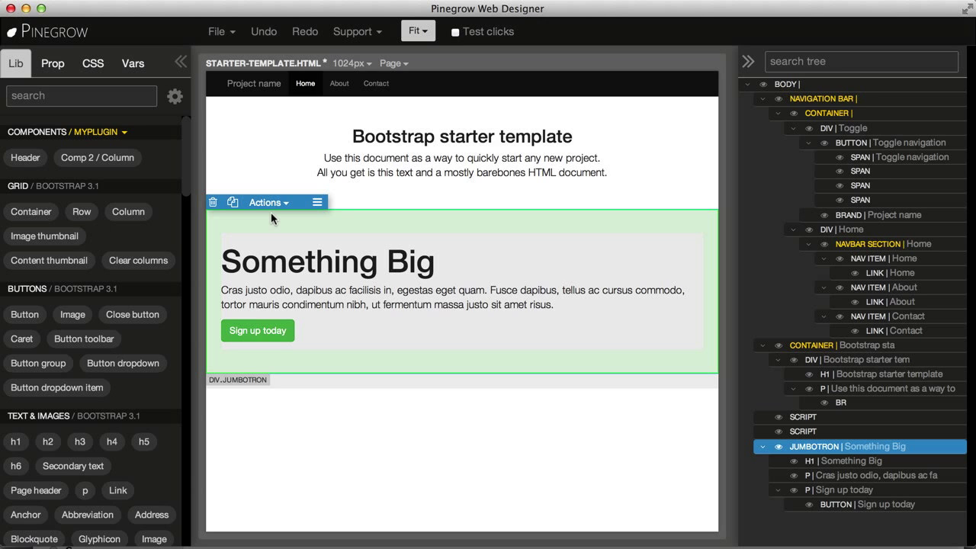
{"action": "mouse_move", "coordinate": [201, 188]}
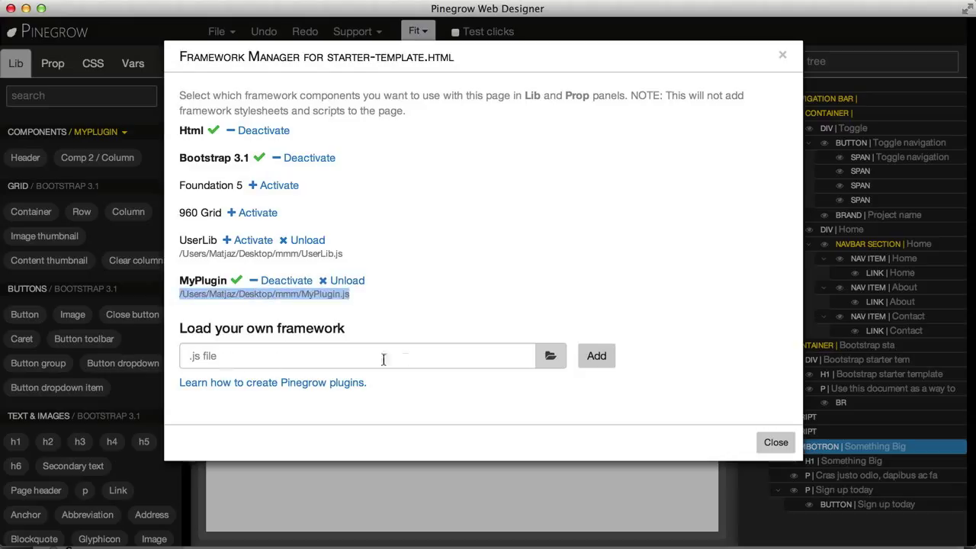
{"action": "mouse_move", "coordinate": [550, 355]}
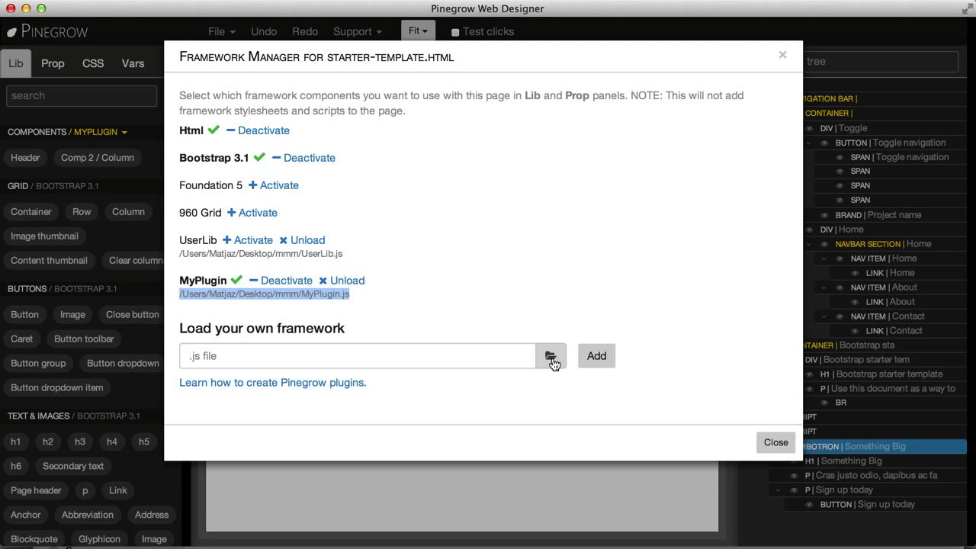
{"action": "left_click", "coordinate": [774, 442]}
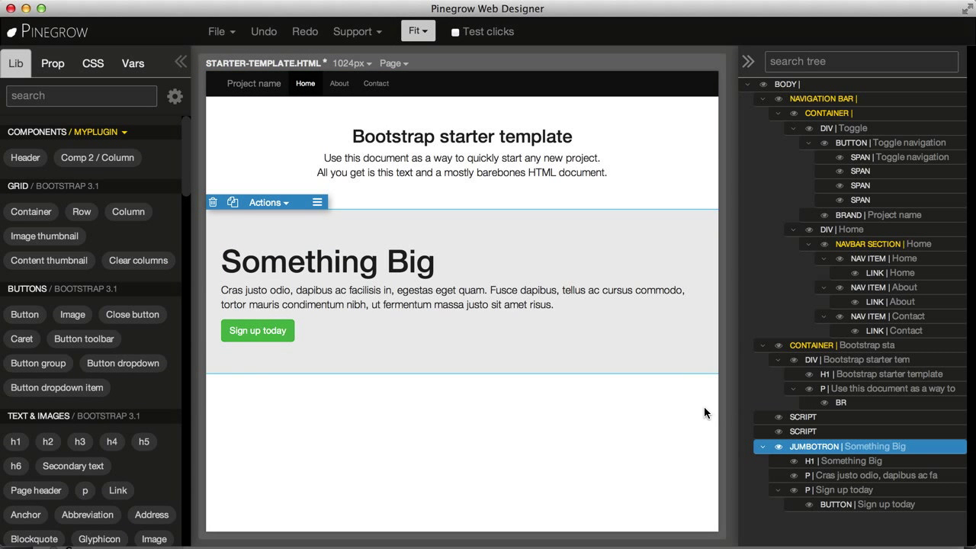
{"action": "mouse_move", "coordinate": [694, 402]}
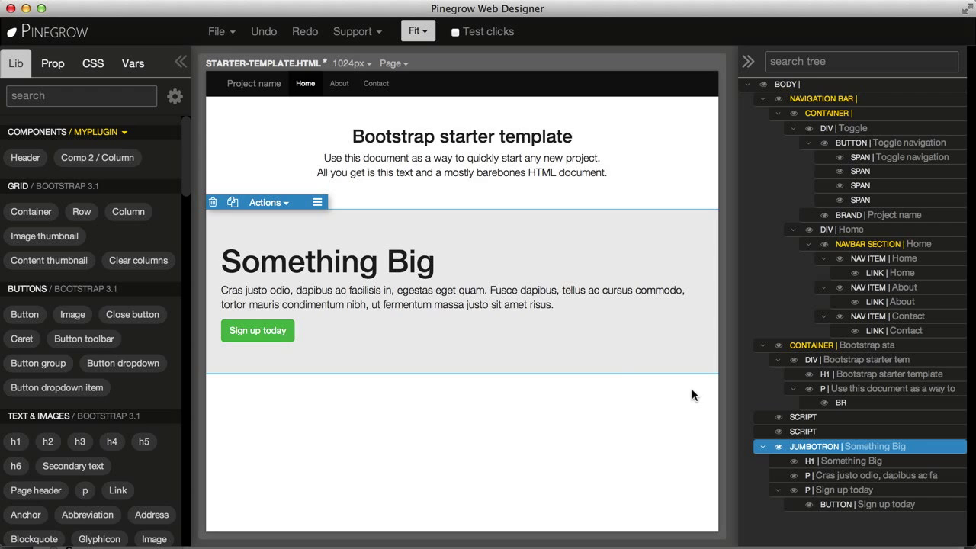
{"action": "mouse_move", "coordinate": [616, 364]}
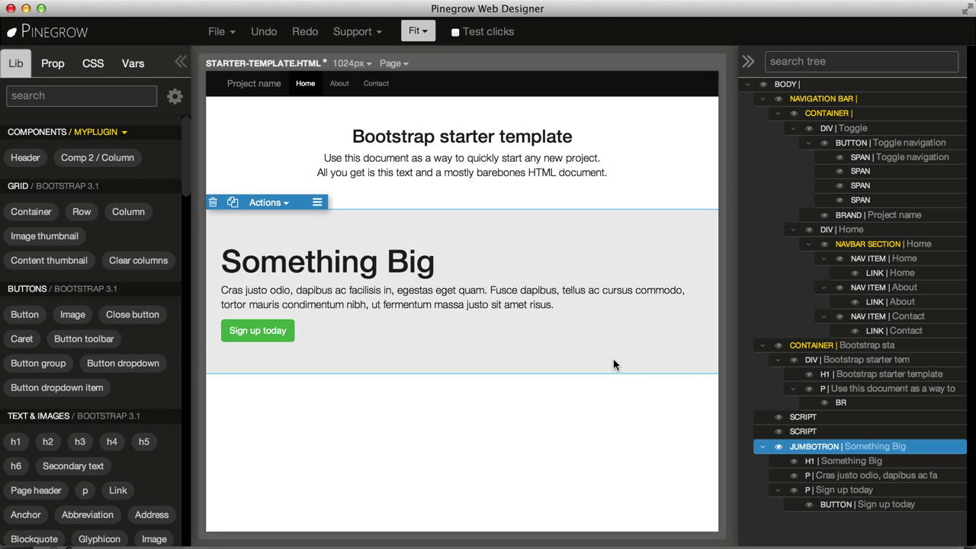